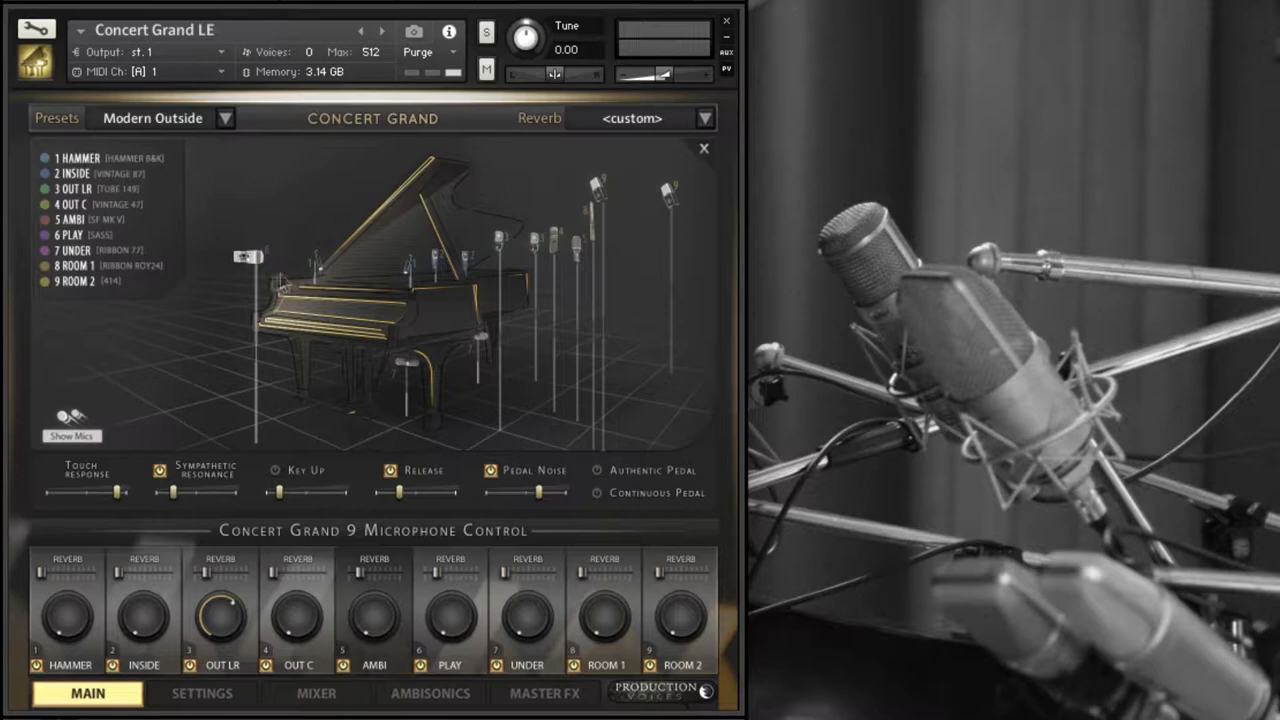
Step: Toggle the Show Mics overlay off and back on around the piano
{"action": "left_click", "coordinate": [68, 436]}
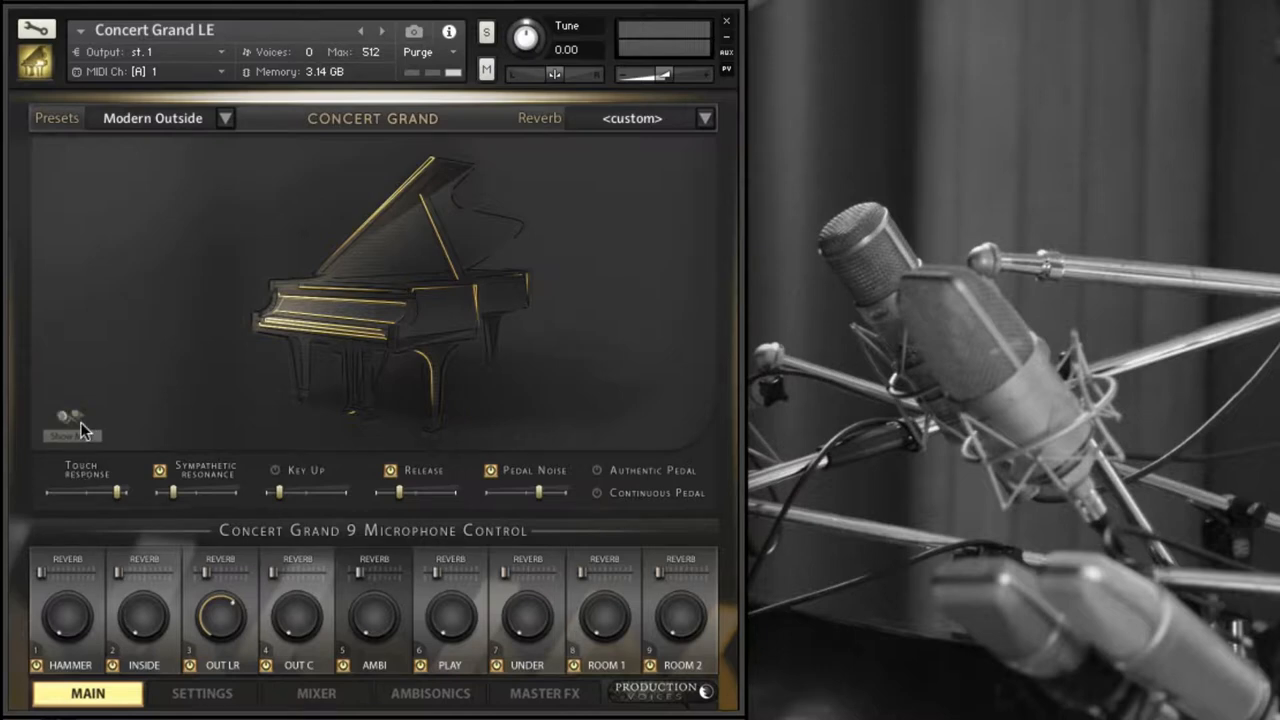
{"action": "left_click", "coordinate": [62, 442]}
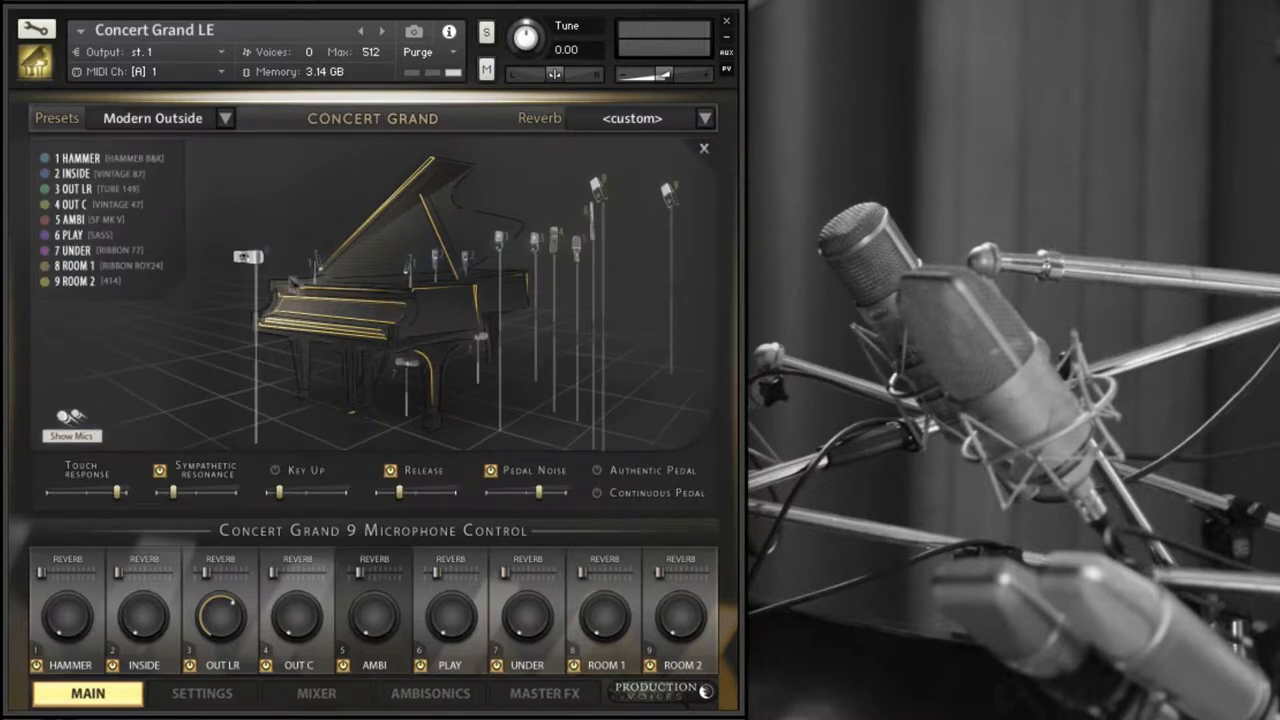
{"action": "mouse_move", "coordinate": [422, 272]}
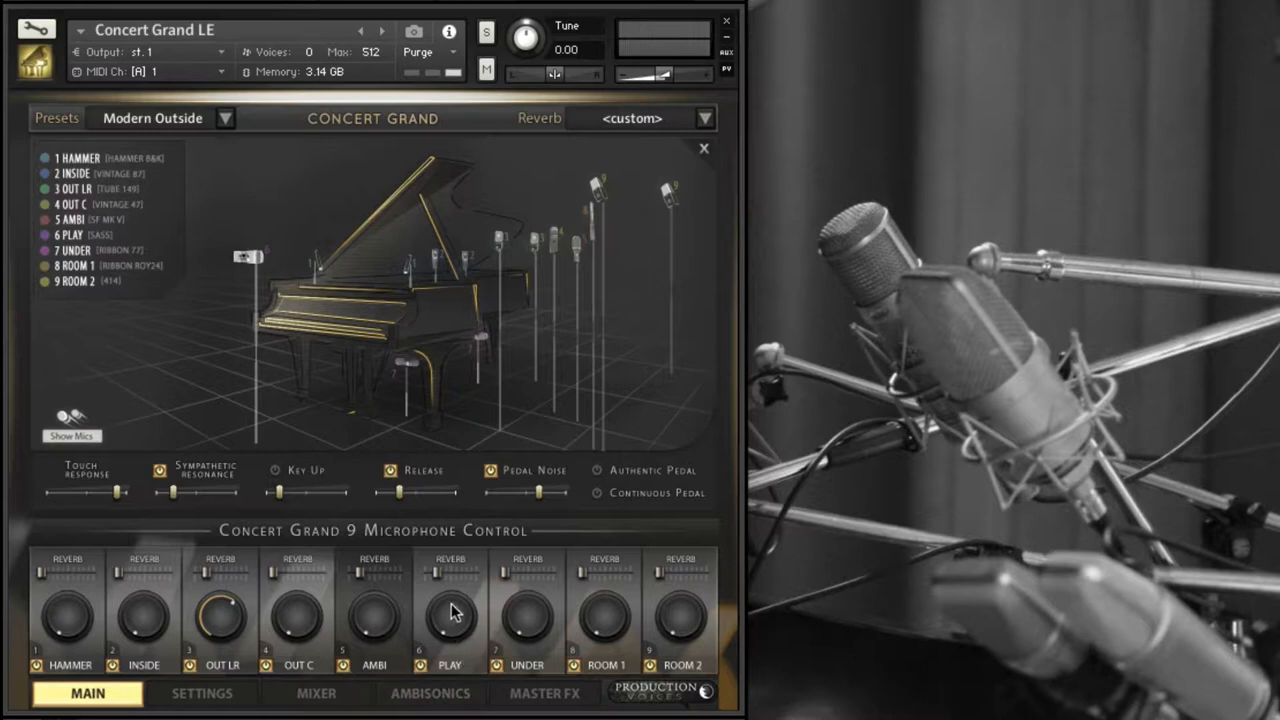
{"action": "mouse_move", "coordinate": [444, 368]}
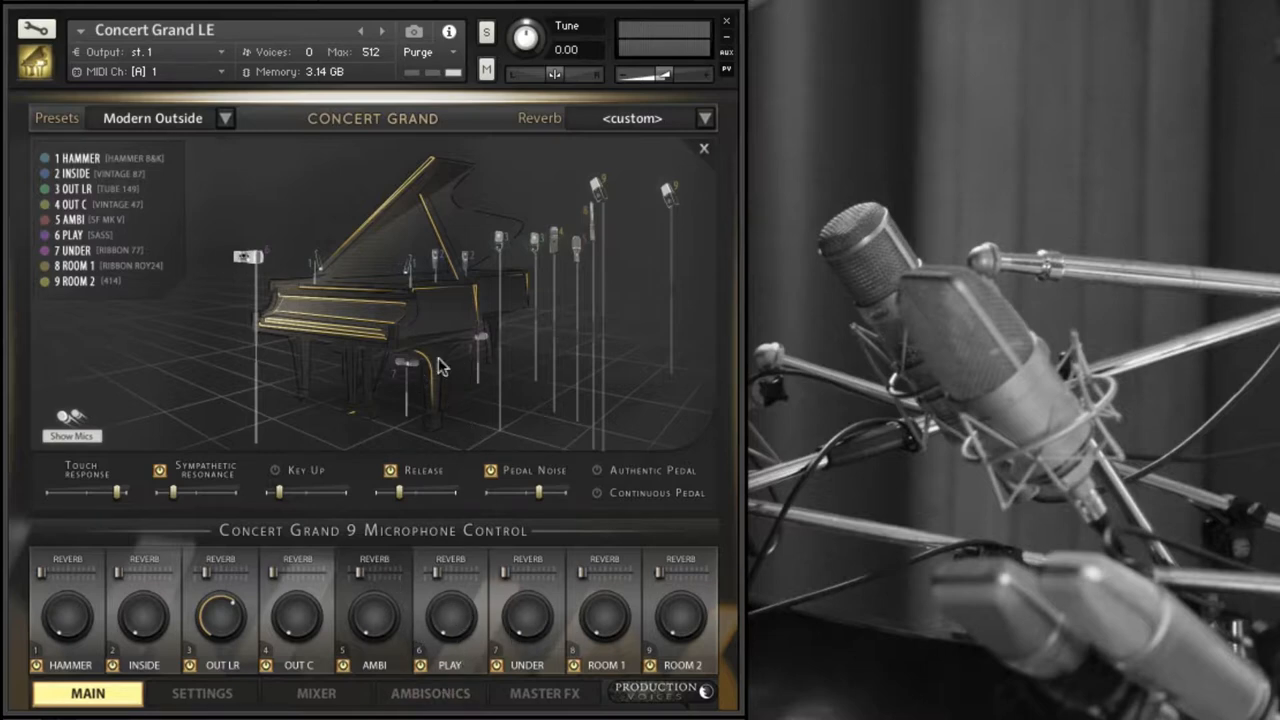
{"action": "mouse_move", "coordinate": [620, 632]}
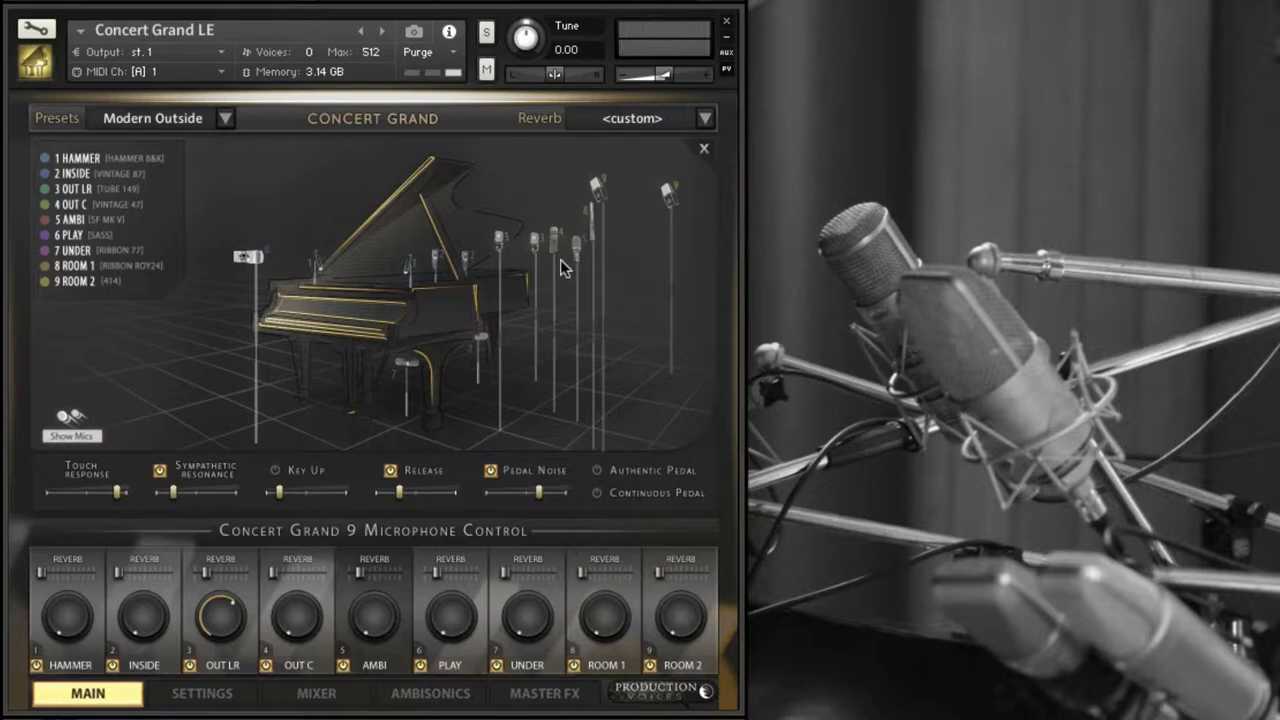
{"action": "mouse_move", "coordinate": [688, 258]}
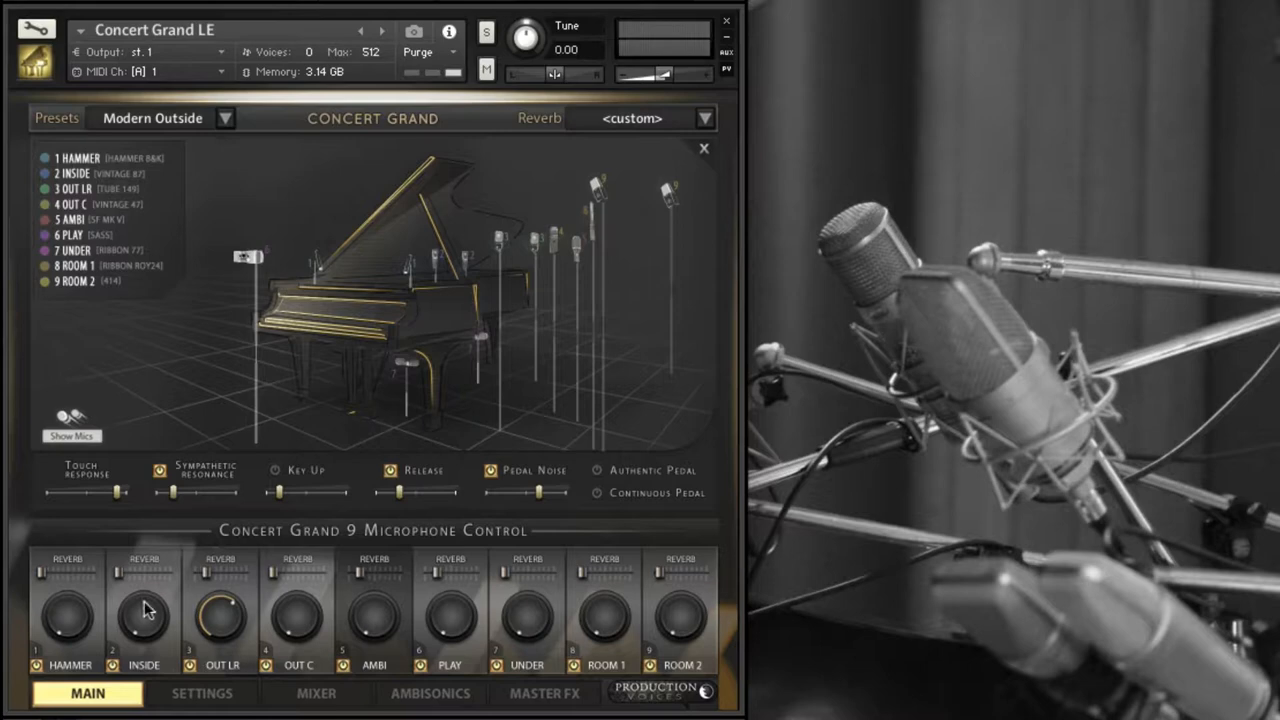
{"action": "mouse_move", "coordinate": [88, 430]}
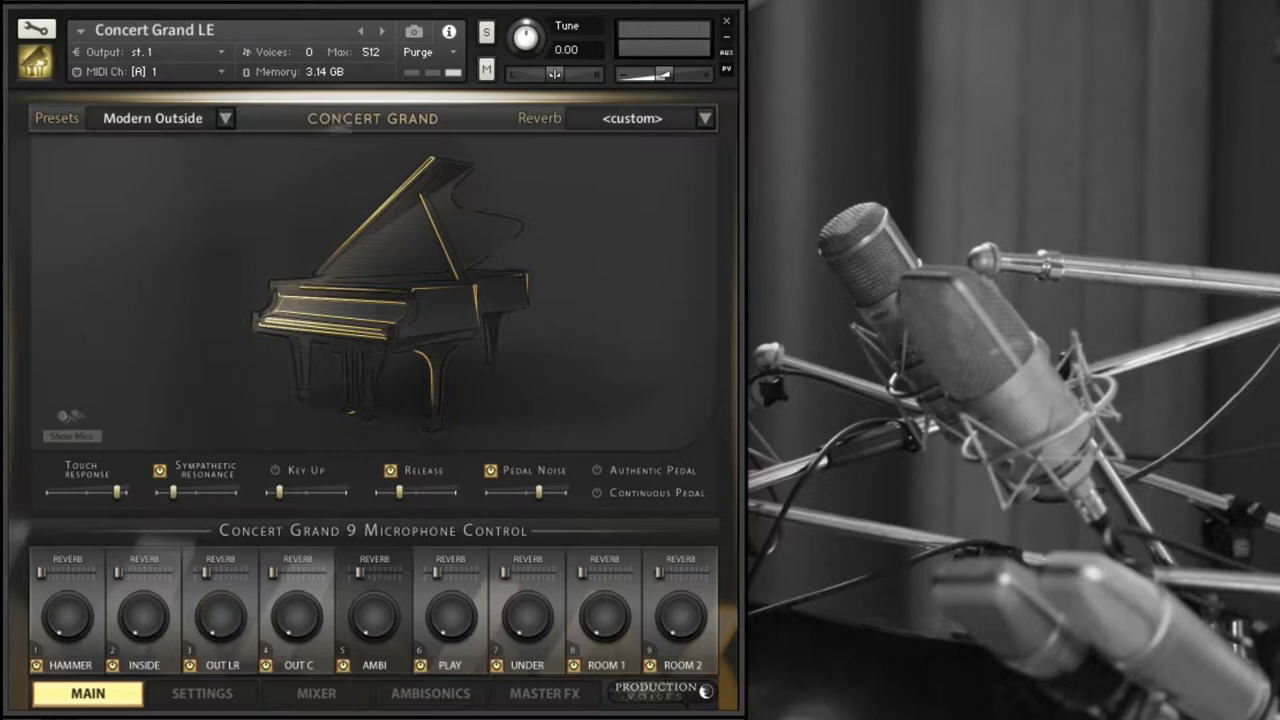
Step: Choose the Studio: NY A 3.9s reverb preset and return to the main page
{"action": "left_click", "coordinate": [702, 118]}
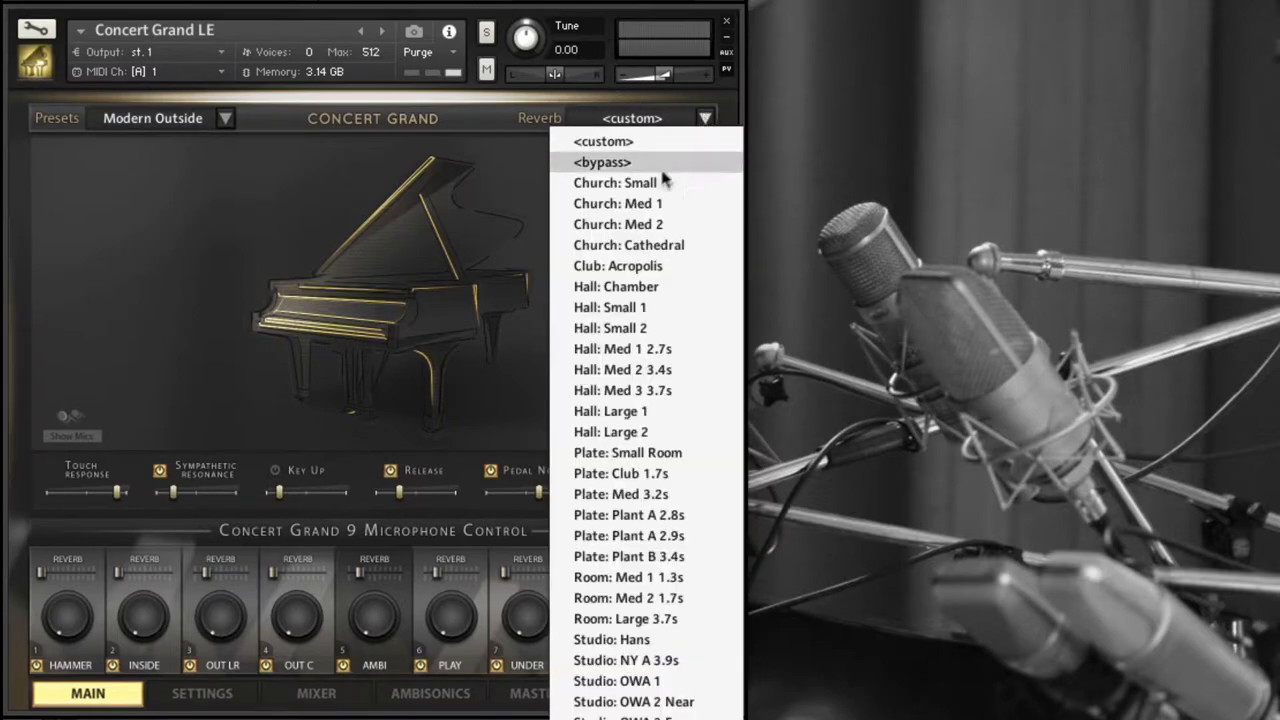
{"action": "mouse_move", "coordinate": [660, 494]}
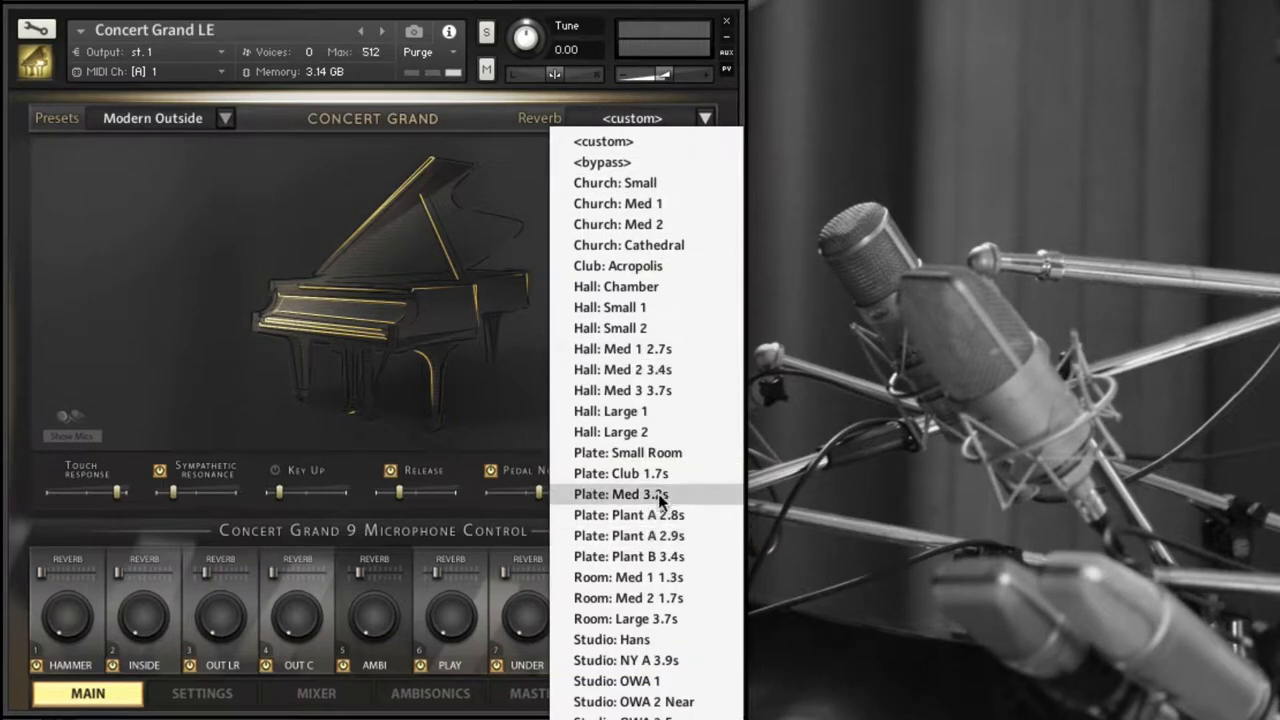
{"action": "mouse_move", "coordinate": [628, 536]}
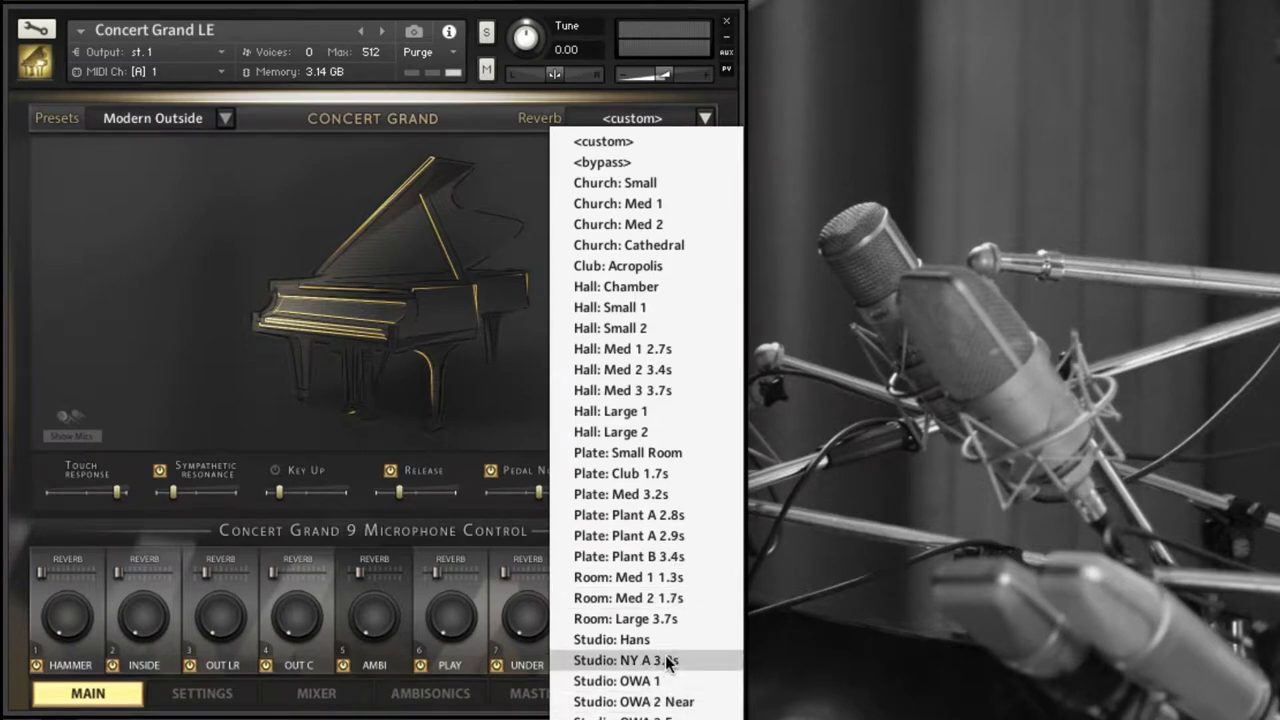
{"action": "left_click", "coordinate": [634, 660]}
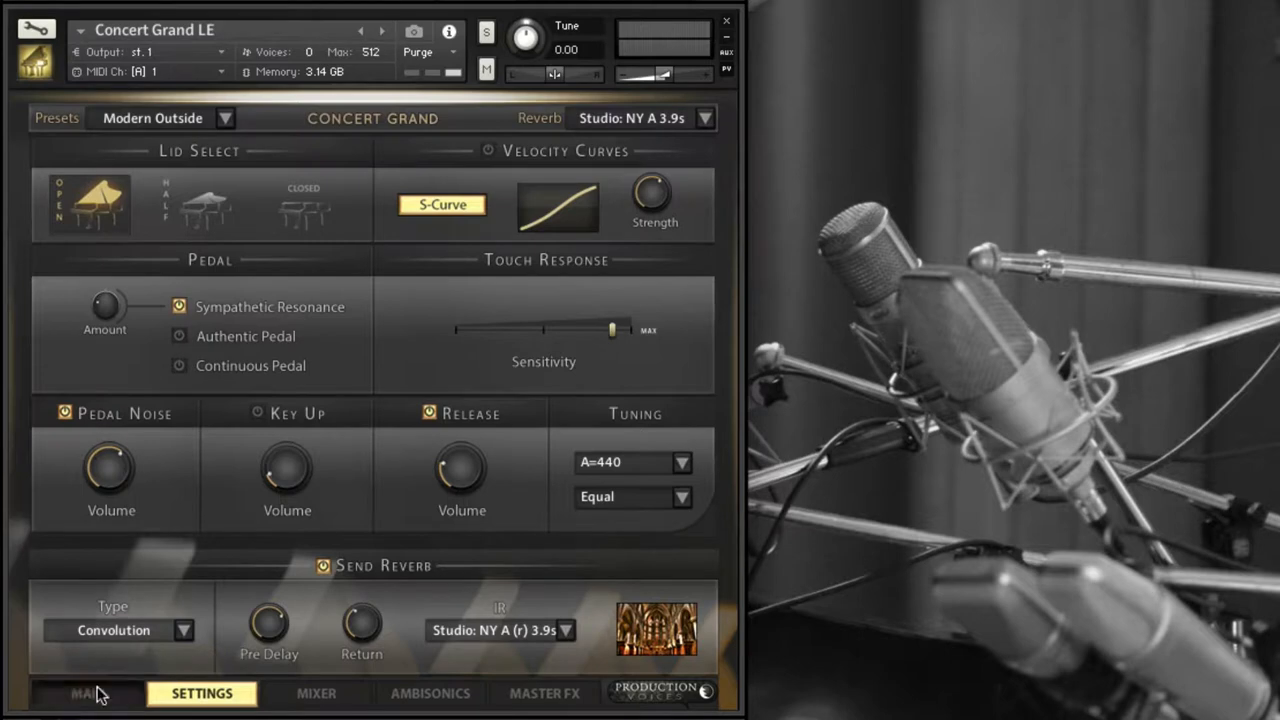
{"action": "left_click", "coordinate": [76, 694]}
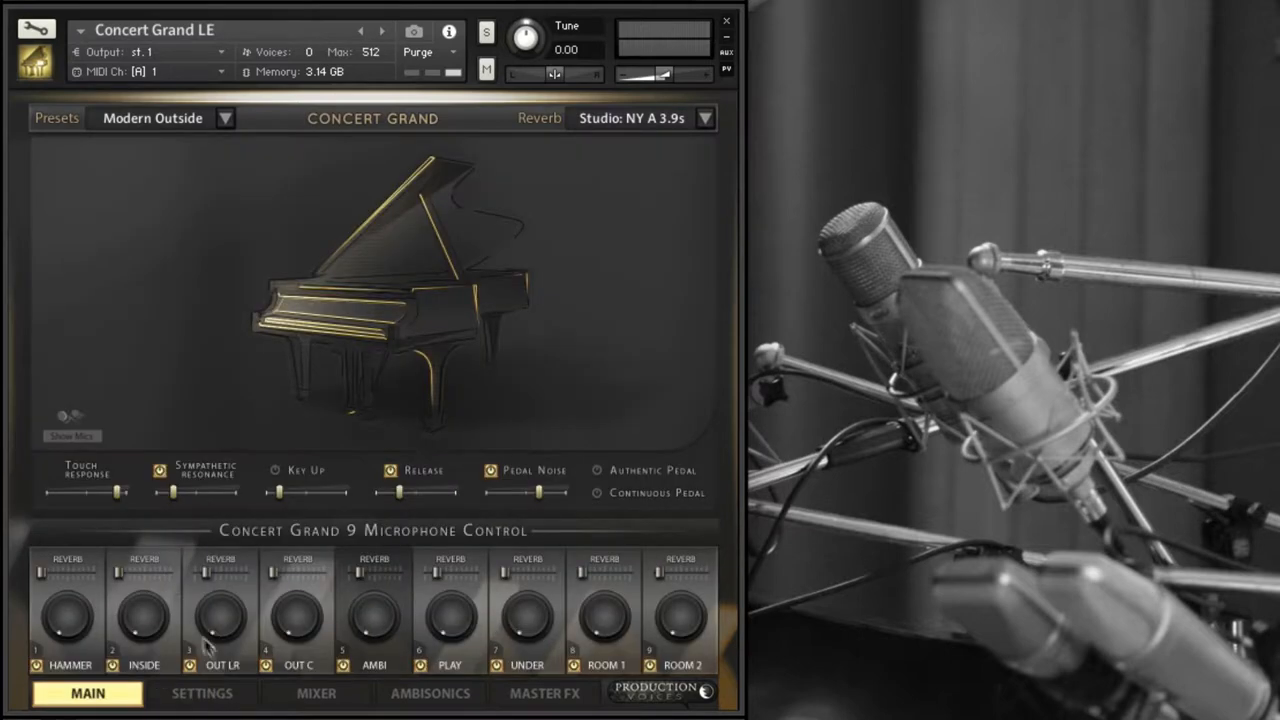
{"action": "mouse_move", "coordinate": [80, 624]}
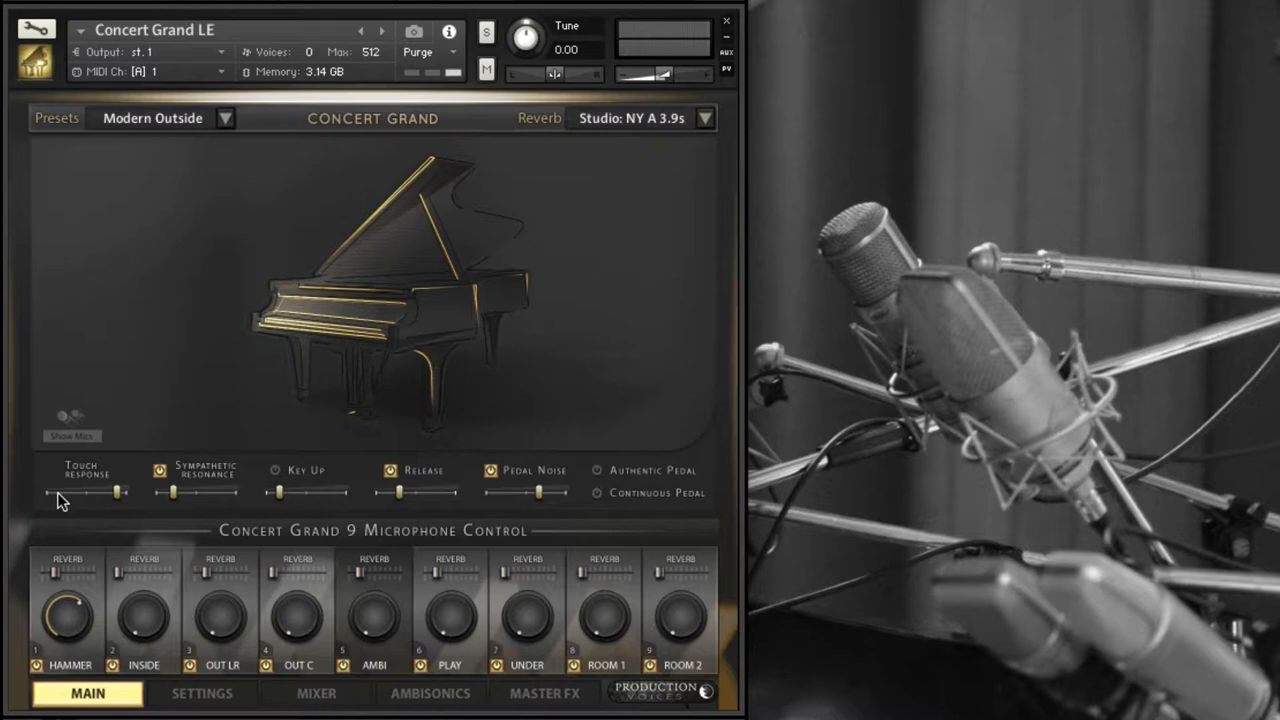
{"action": "mouse_move", "coordinate": [68, 512]}
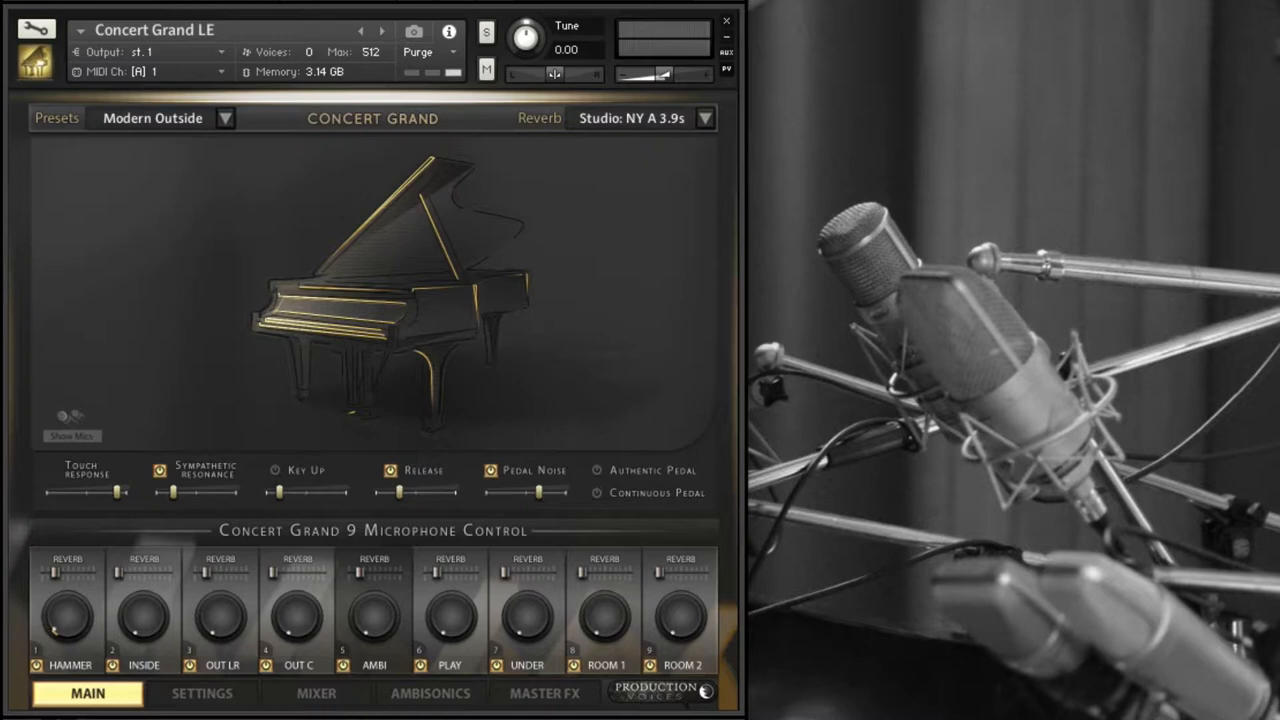
{"action": "left_click", "coordinate": [304, 692]}
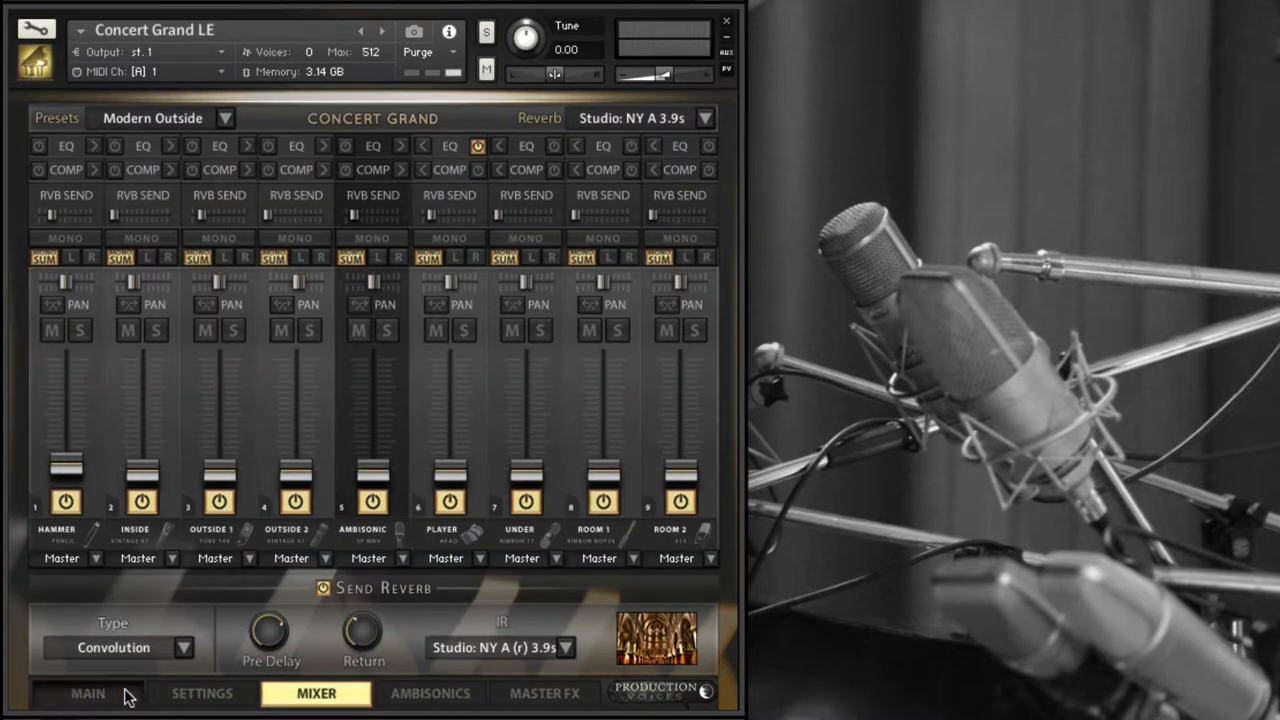
Step: Switch from the Mixer back to the main nine-microphone control page
{"action": "left_click", "coordinate": [96, 692]}
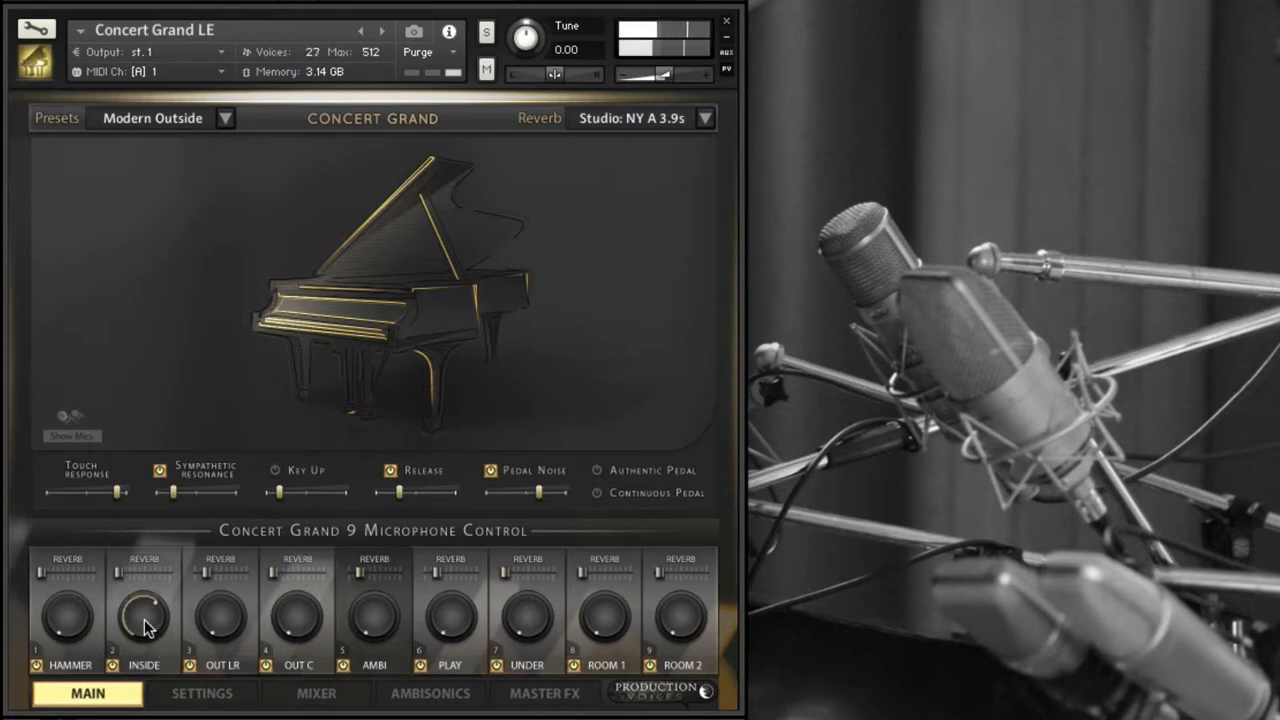
Step: Adjust the INSIDE microphone channel's level while auditioning the piano
{"action": "left_click_drag", "start_coordinate": [144, 616], "coordinate": [136, 624]}
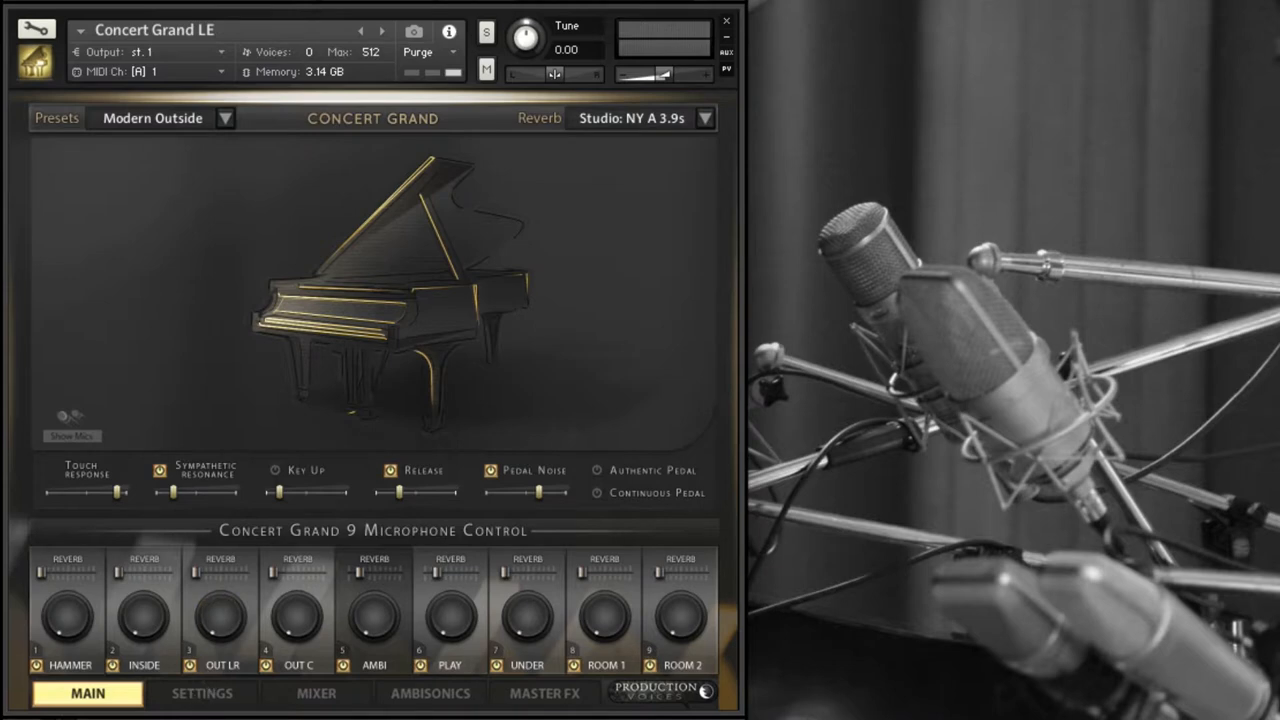
{"action": "mouse_move", "coordinate": [288, 628]}
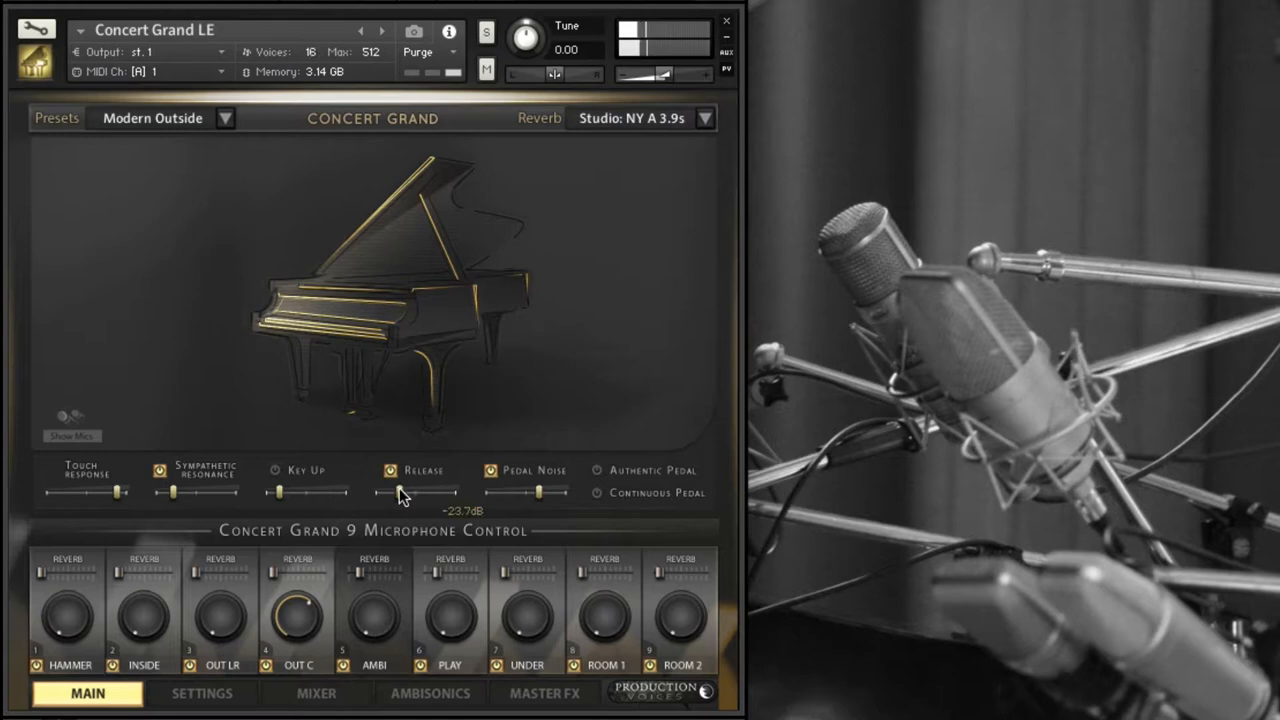
Step: Adjust the Release noise volume slider on the main page
{"action": "left_click_drag", "start_coordinate": [400, 492], "coordinate": [392, 492]}
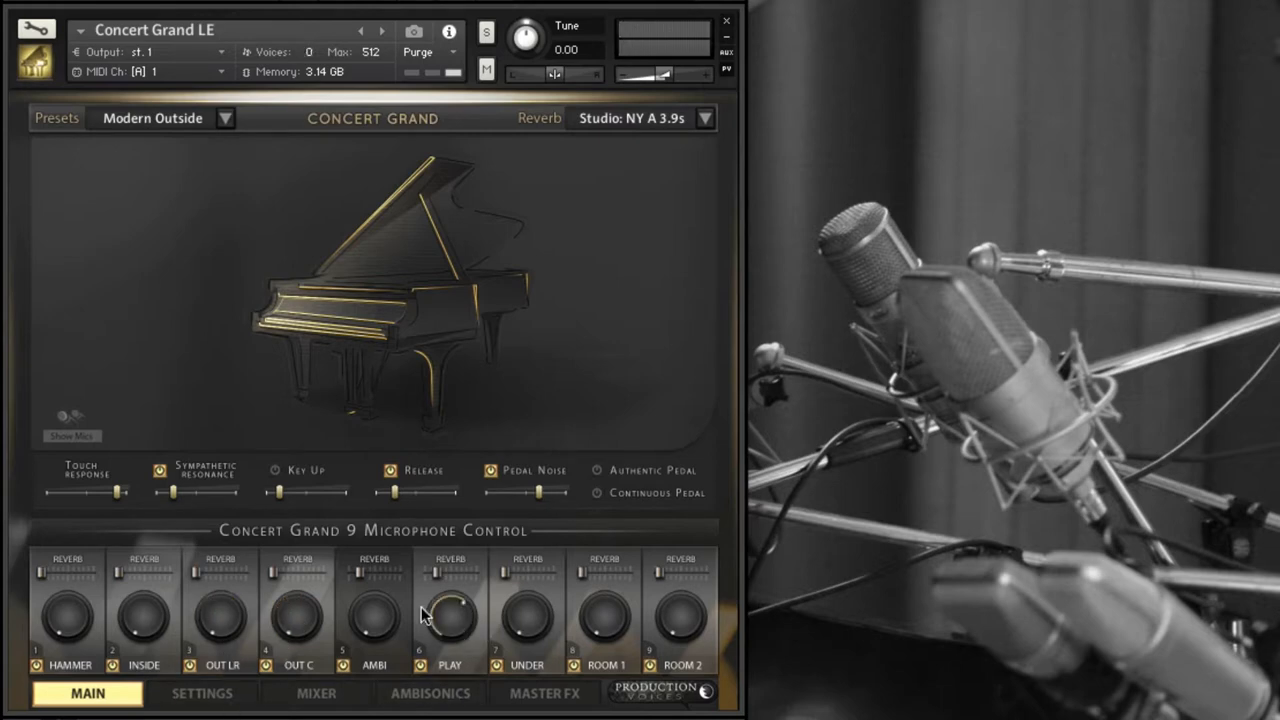
Step: Adjust the PLAY microphone channel and reveal the nine-microphone placement map
{"action": "left_click", "coordinate": [64, 436]}
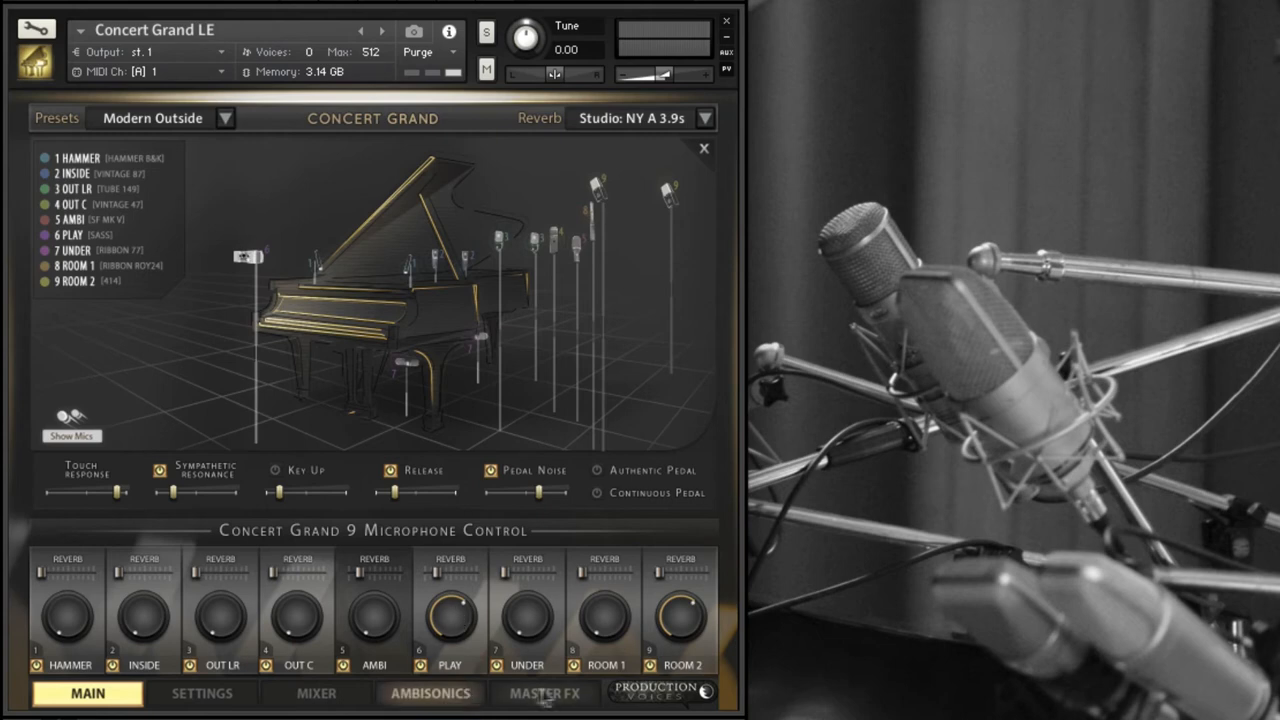
{"action": "left_click", "coordinate": [544, 692]}
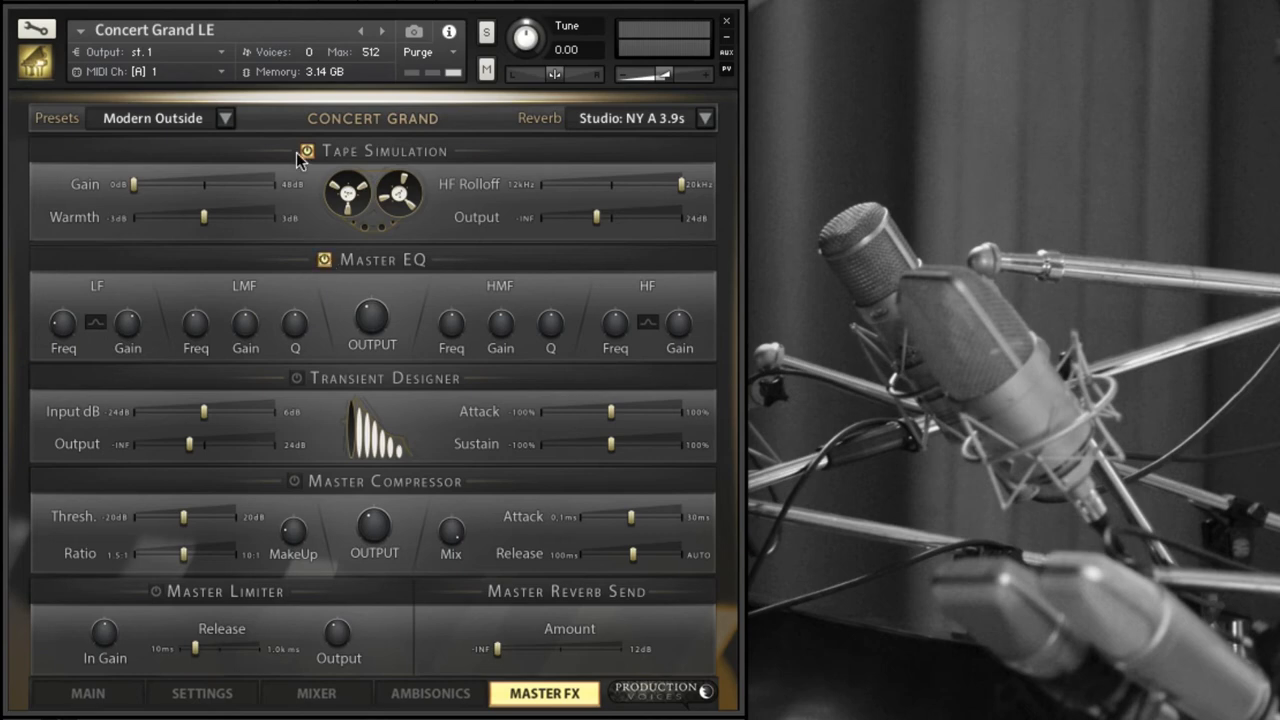
{"action": "mouse_move", "coordinate": [390, 670]}
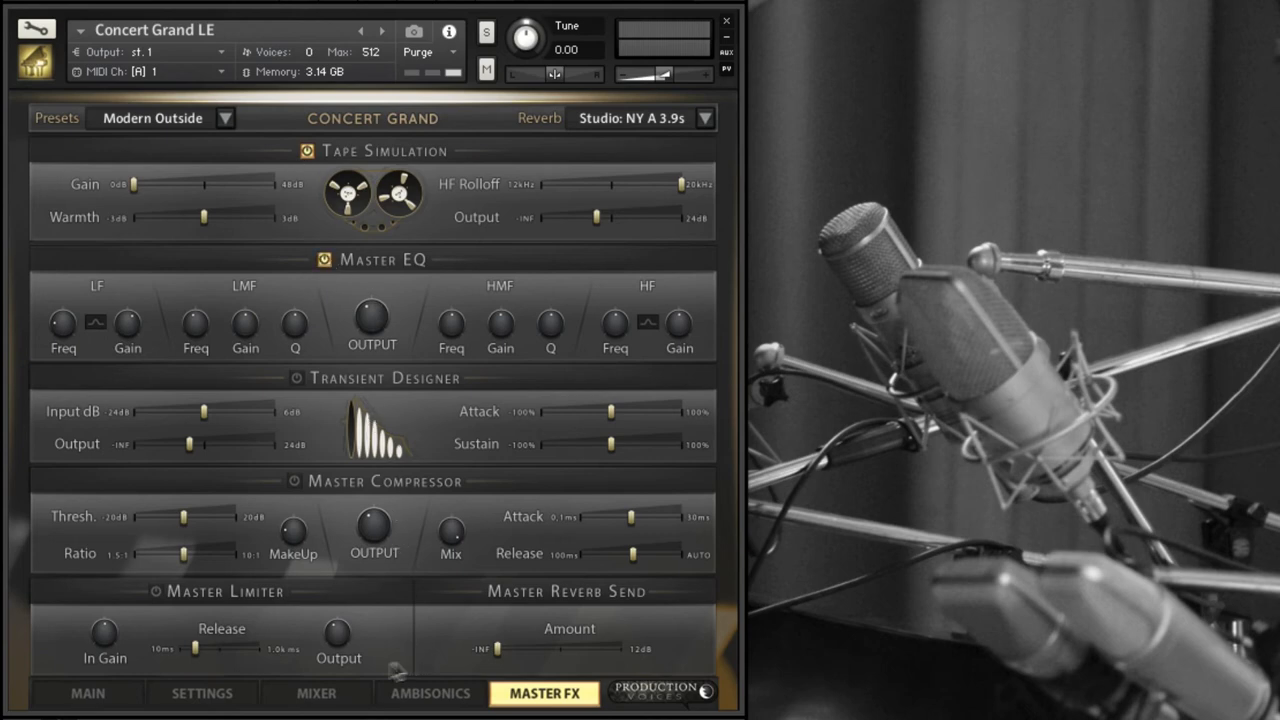
{"action": "left_click", "coordinate": [314, 692]}
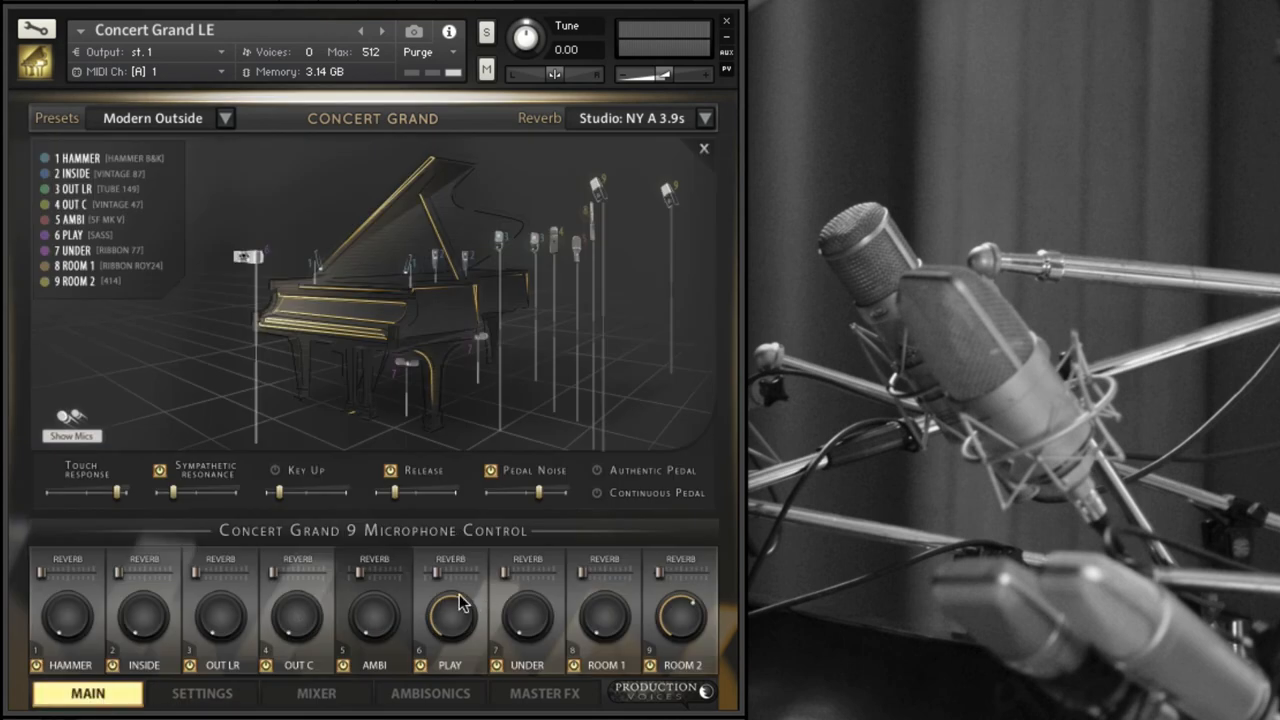
Step: Switch Tape Simulation off in Master FX, then reach the Settings page via the Mixer
{"action": "left_click", "coordinate": [544, 694]}
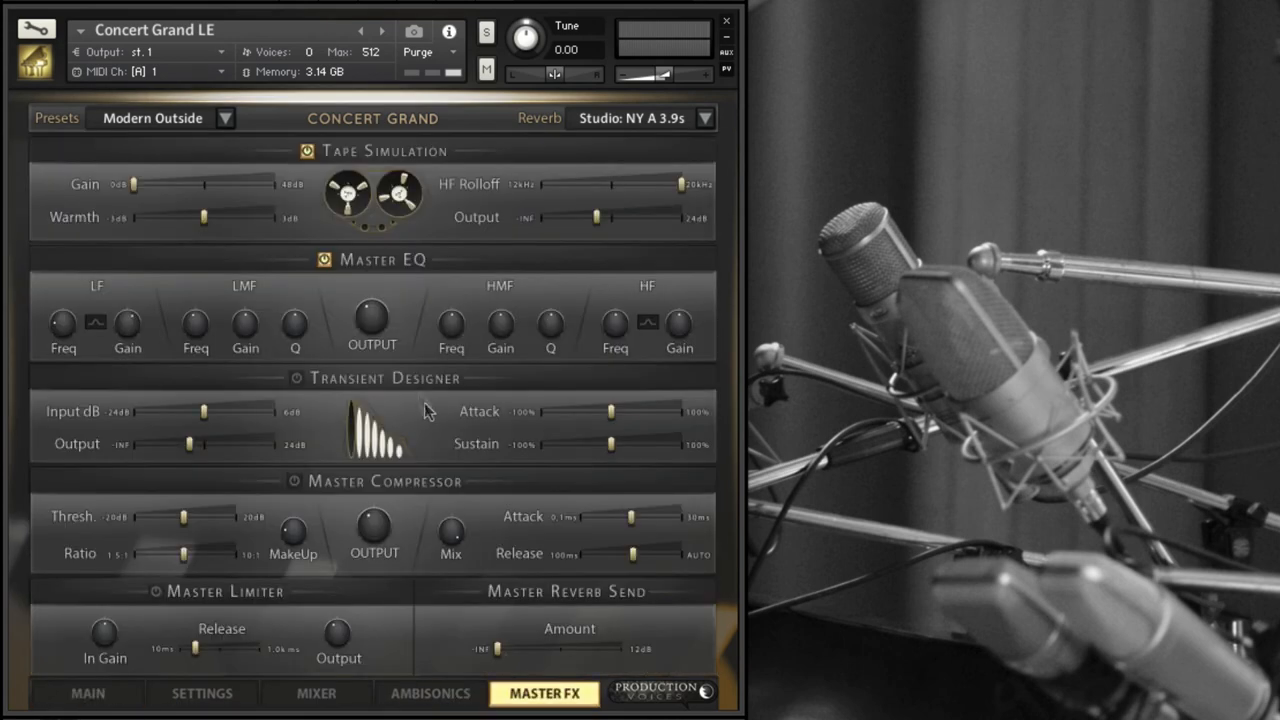
{"action": "mouse_move", "coordinate": [318, 488]}
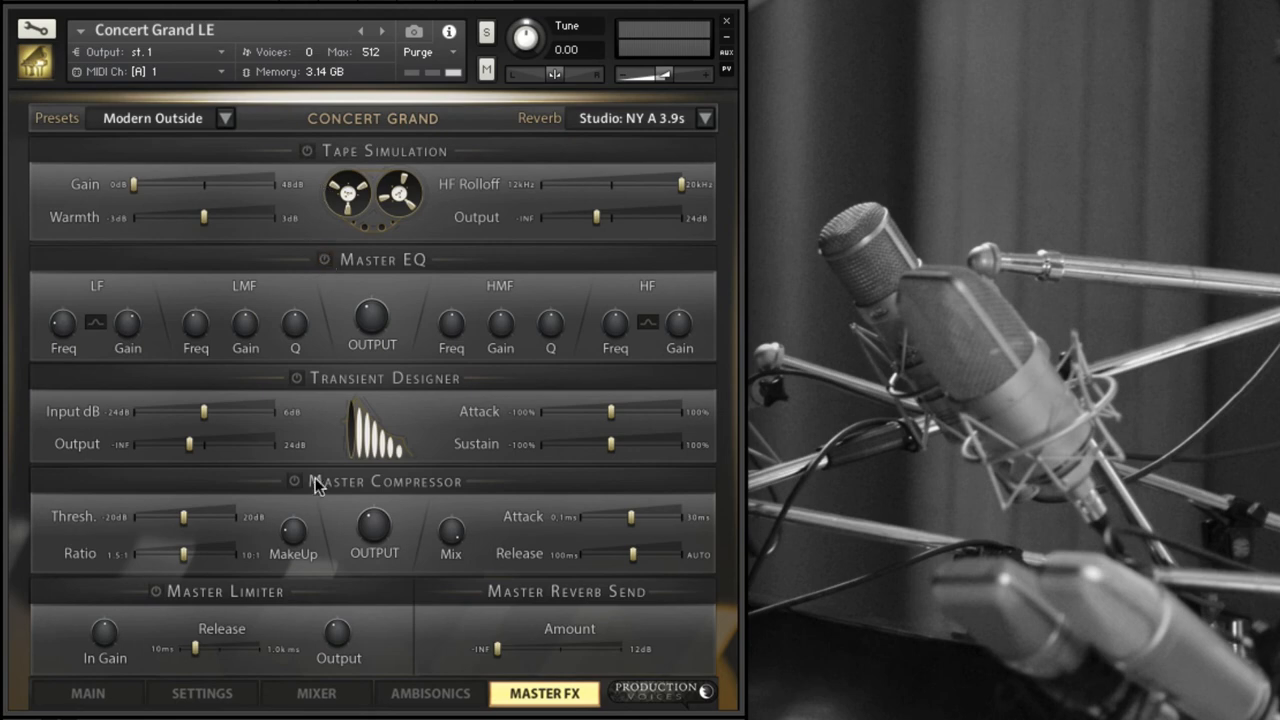
{"action": "left_click", "coordinate": [88, 692]}
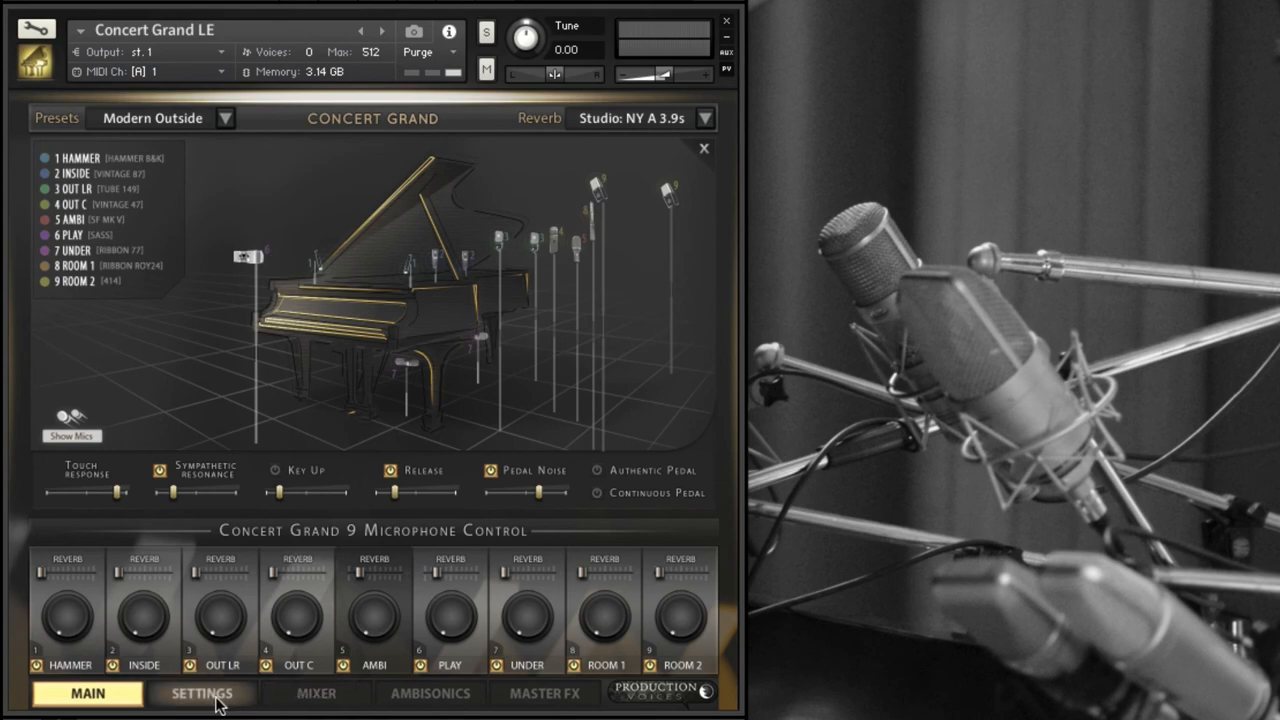
{"action": "left_click", "coordinate": [312, 696]}
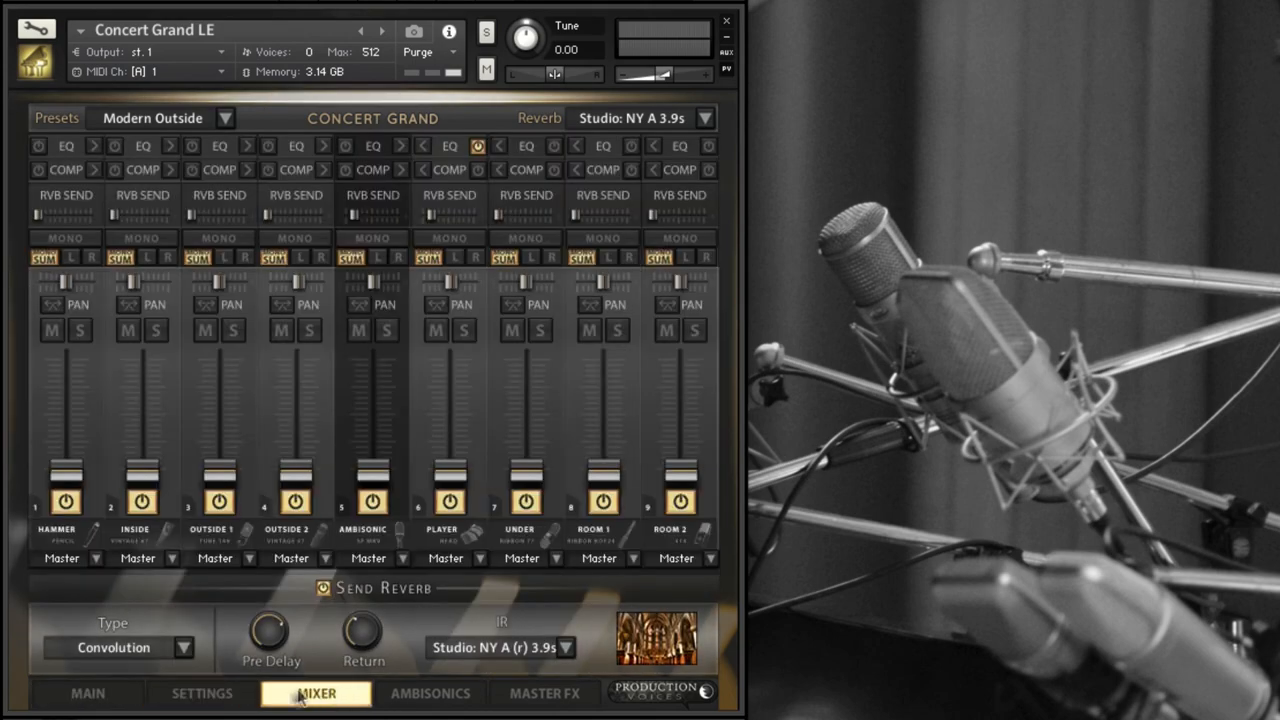
{"action": "left_click", "coordinate": [202, 694]}
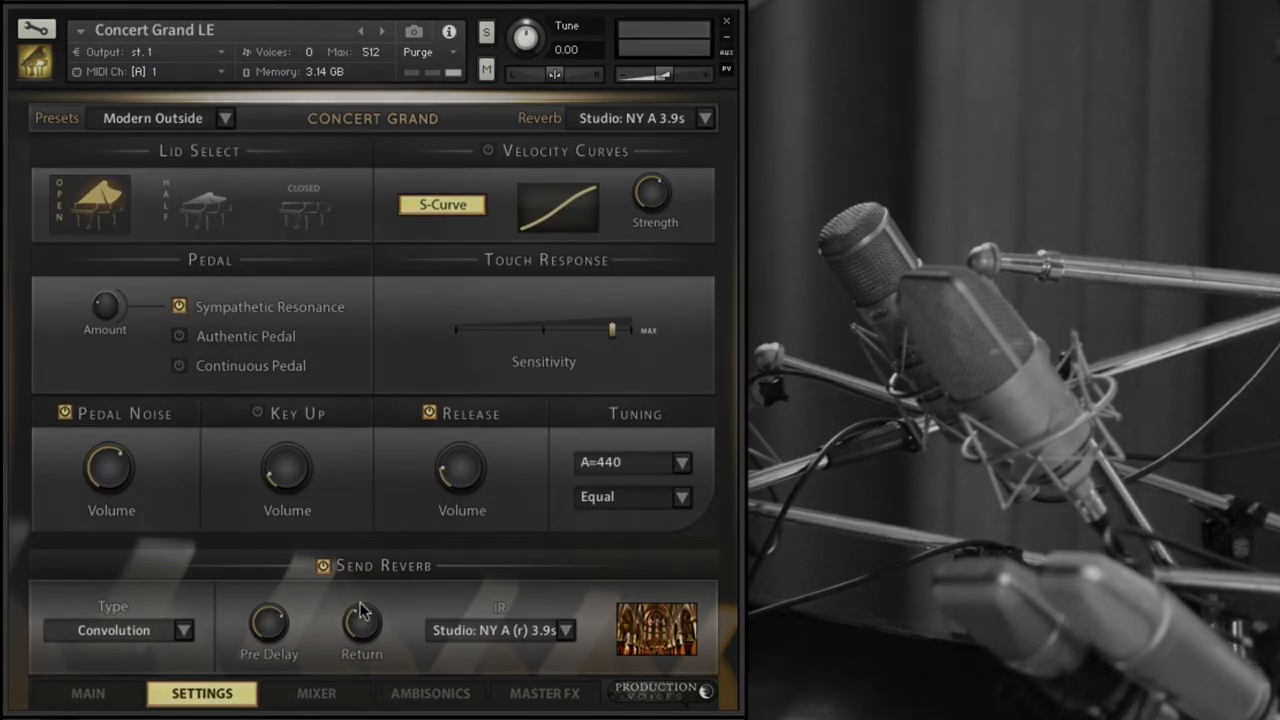